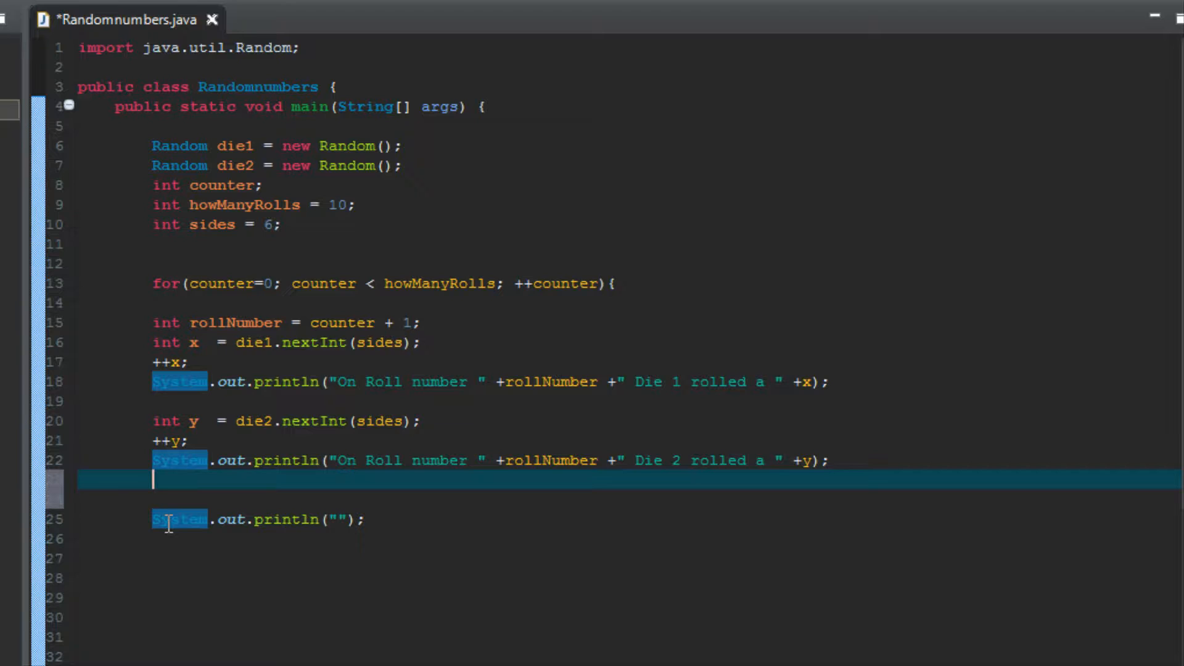
Add 'int rollTotal = x + y;' on the line after the Die 2 println
text(in)
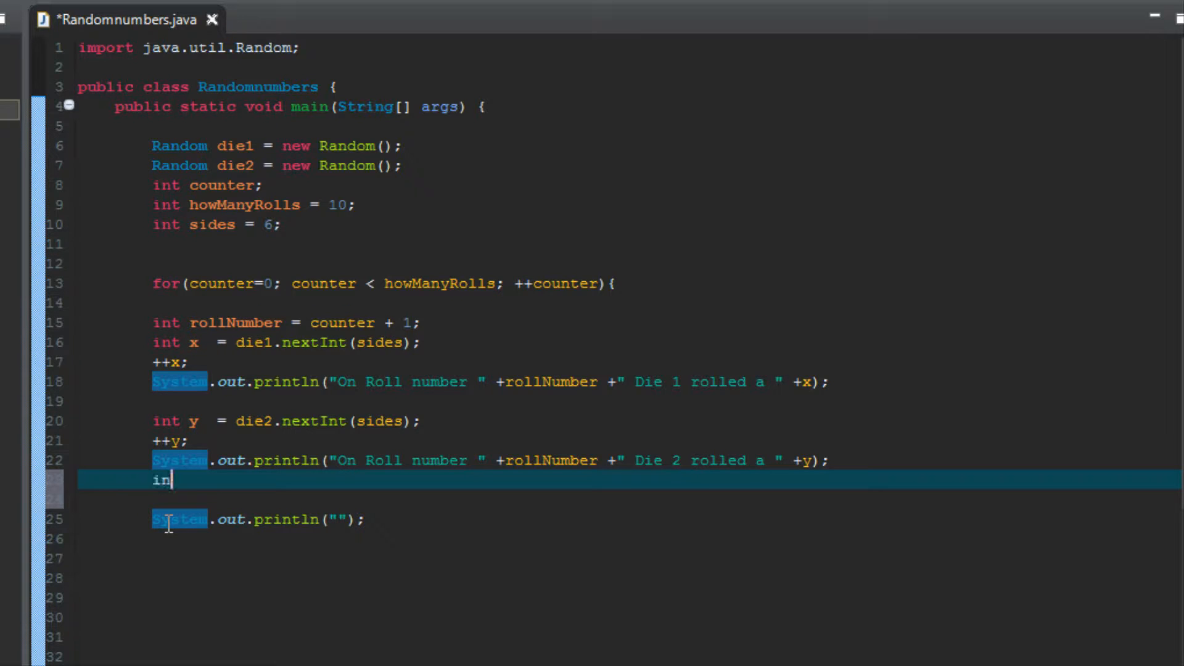
text(t)
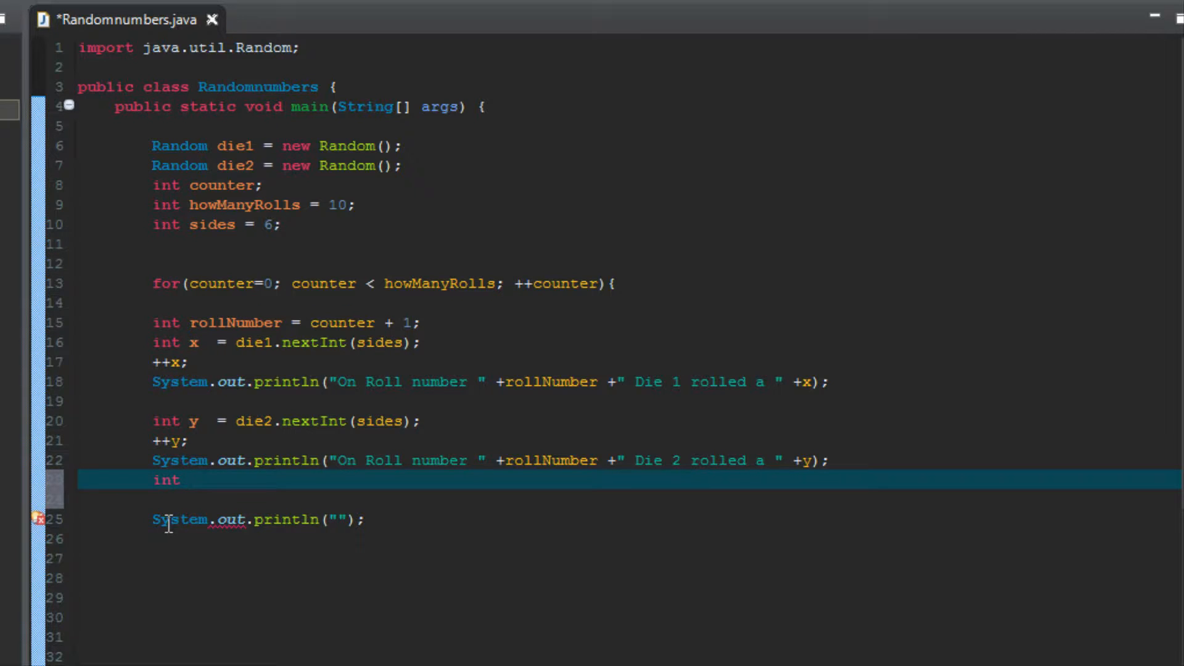
text(rollTotal =)
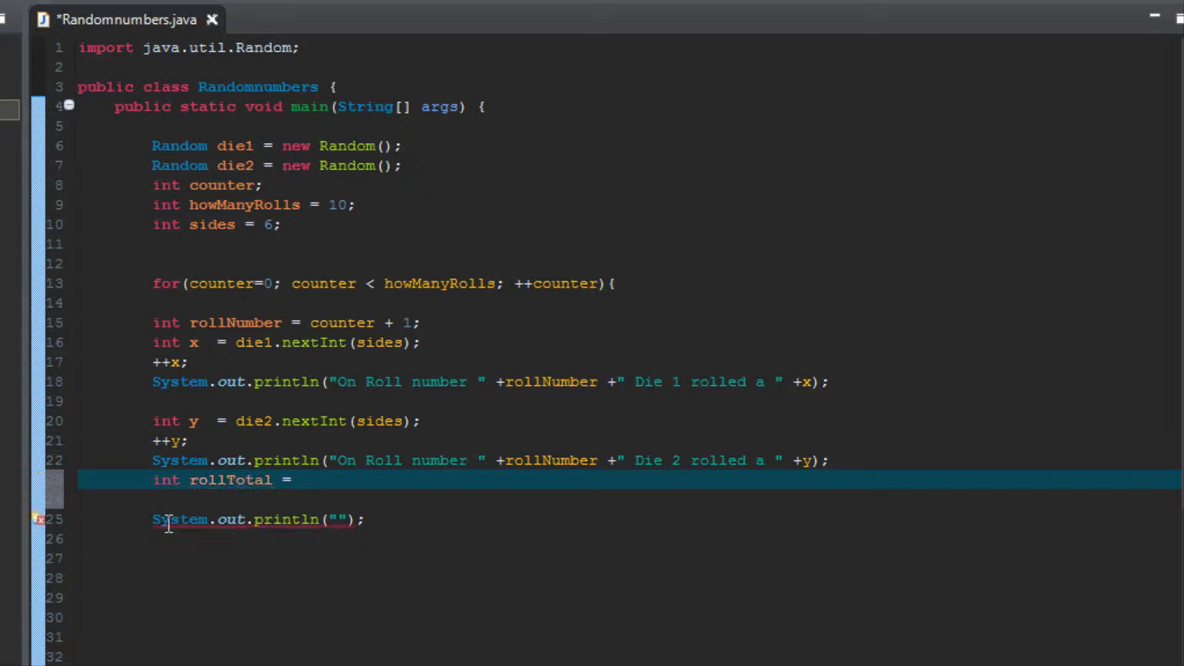
text(x)
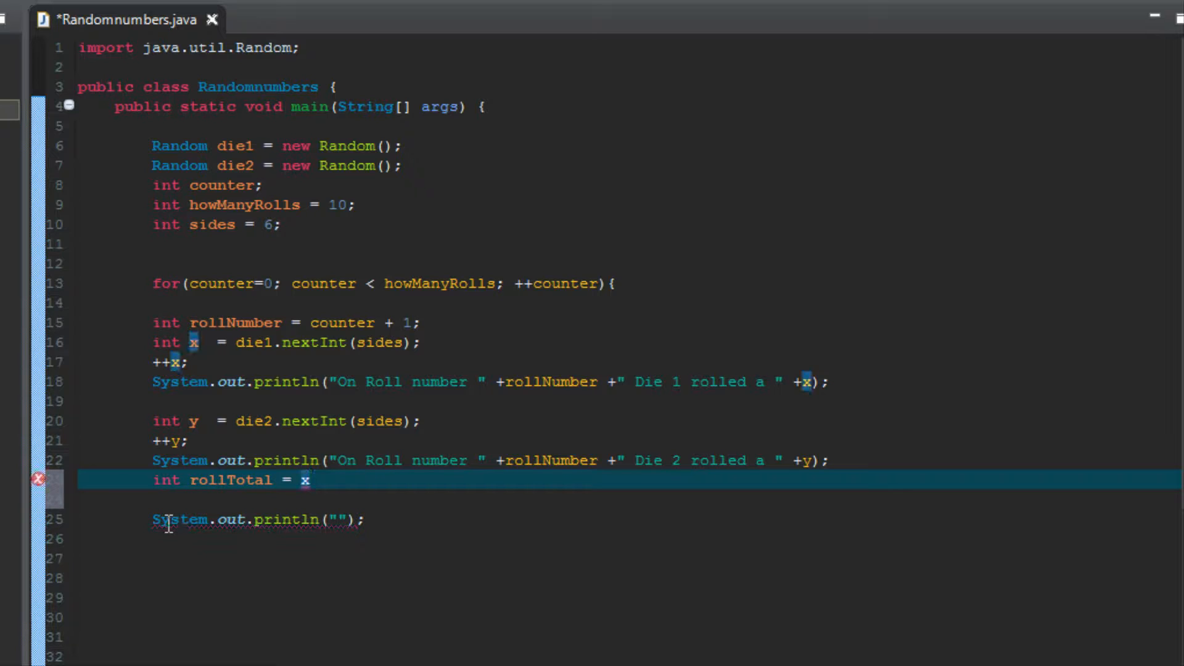
text(+y)
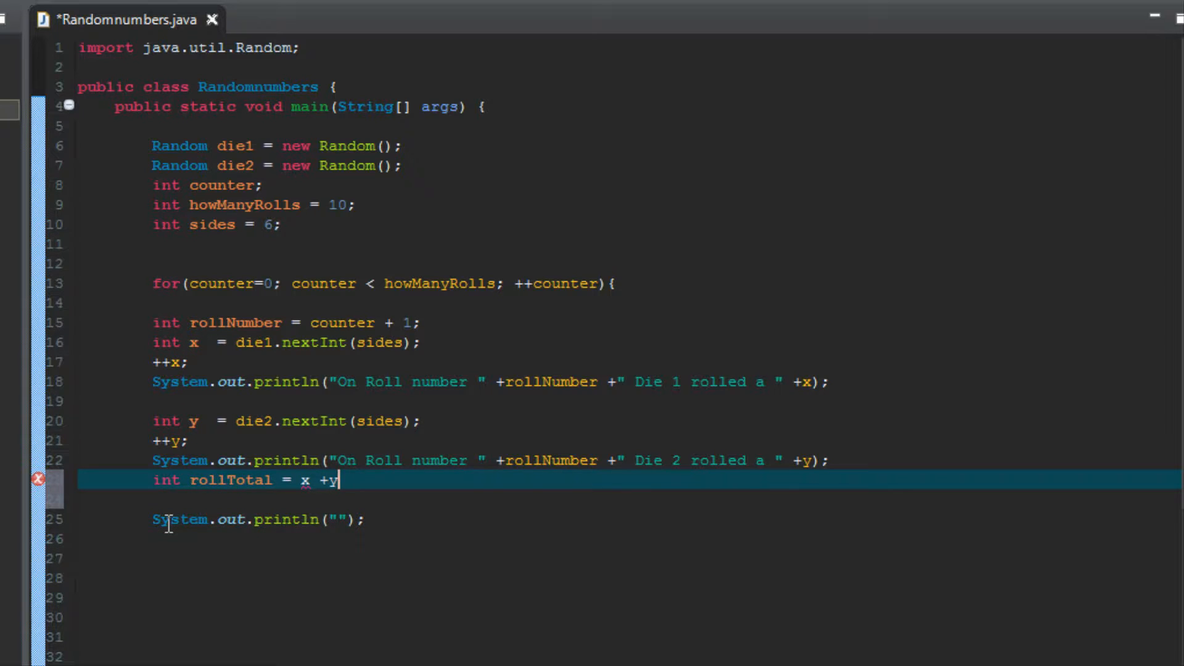
text(;)
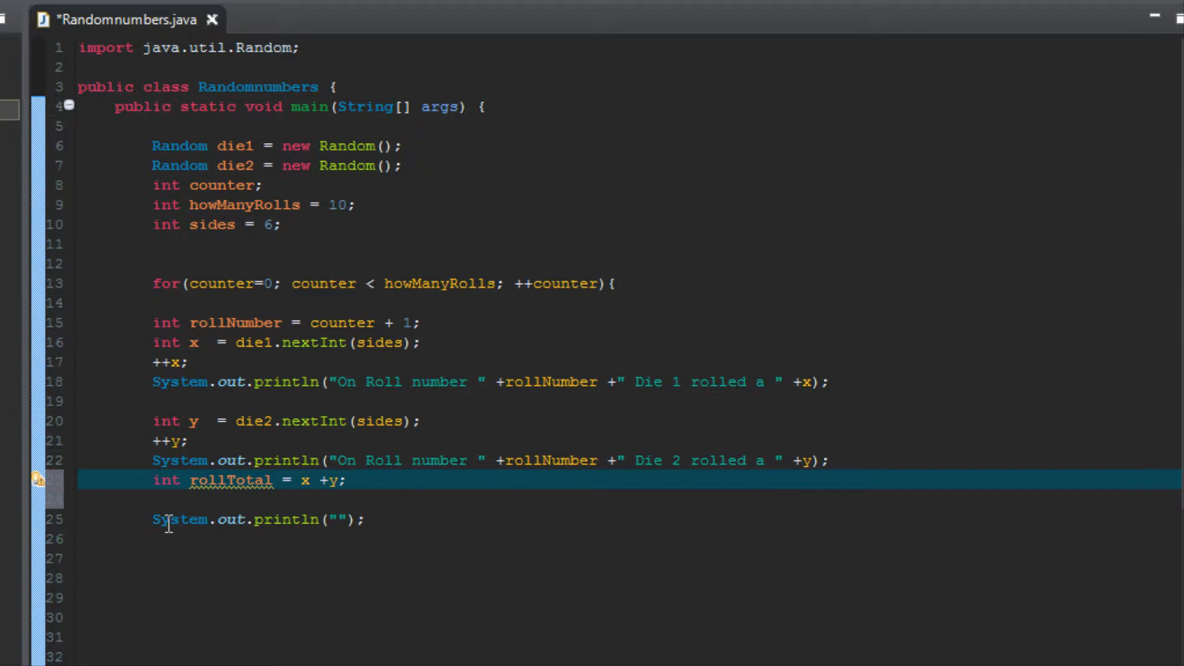
click(375, 480)
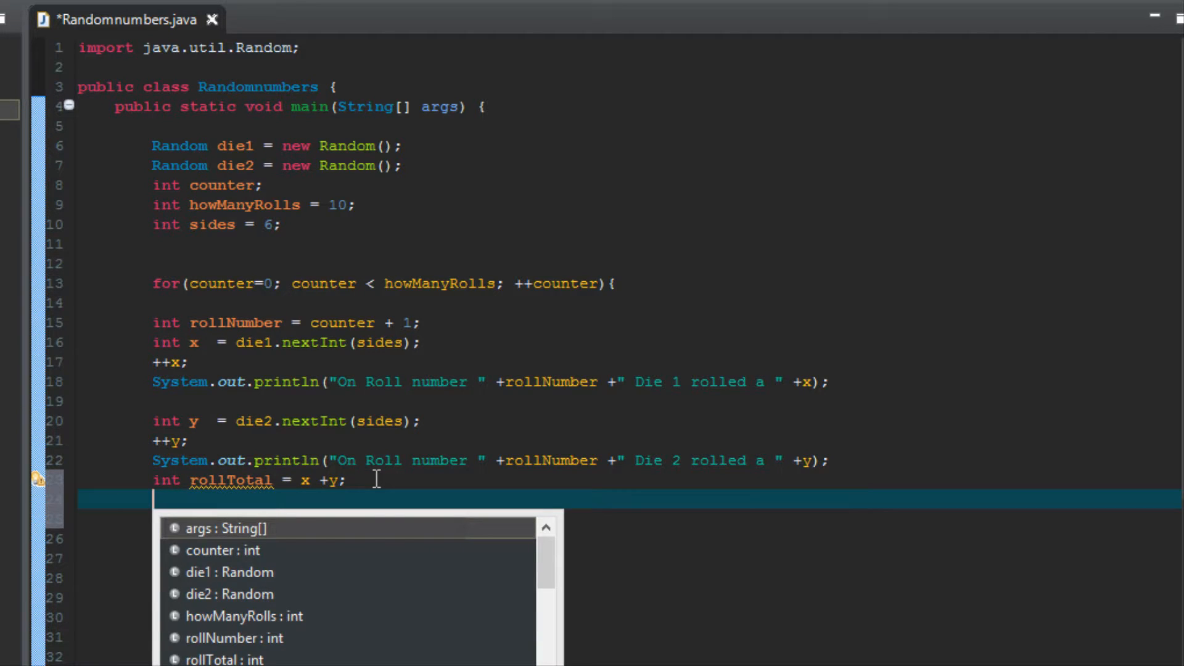
Print "The total rolled is: " + rollTotal below the rollTotal declaration
text(System.out.println("");)
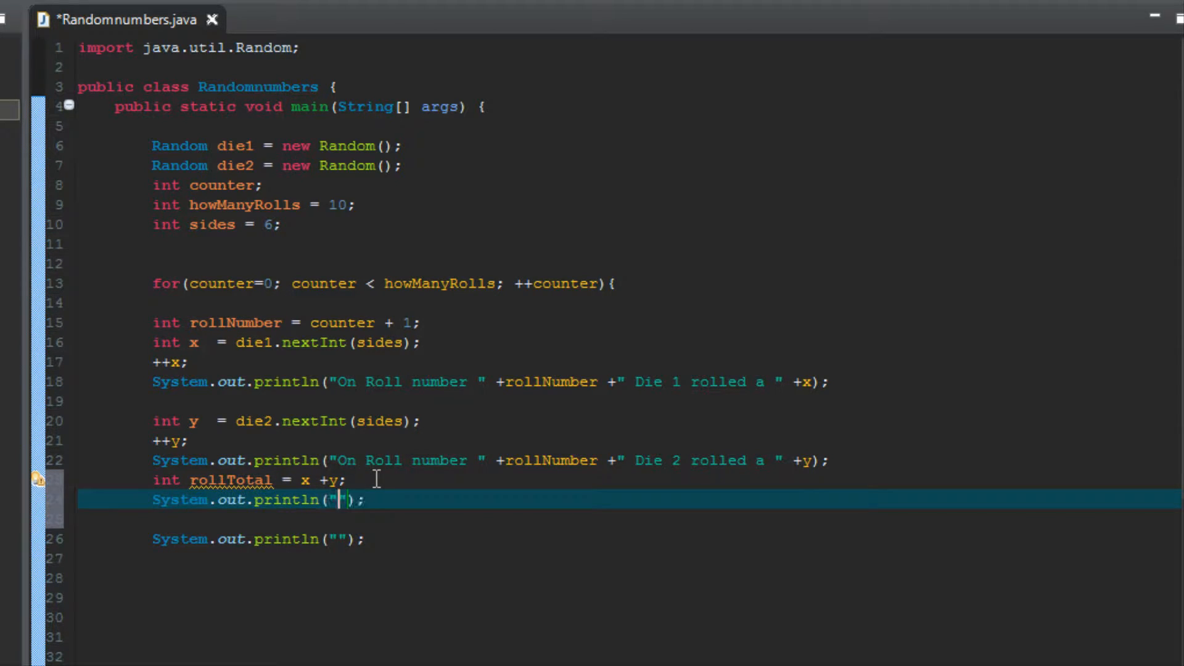
text(The total ro)
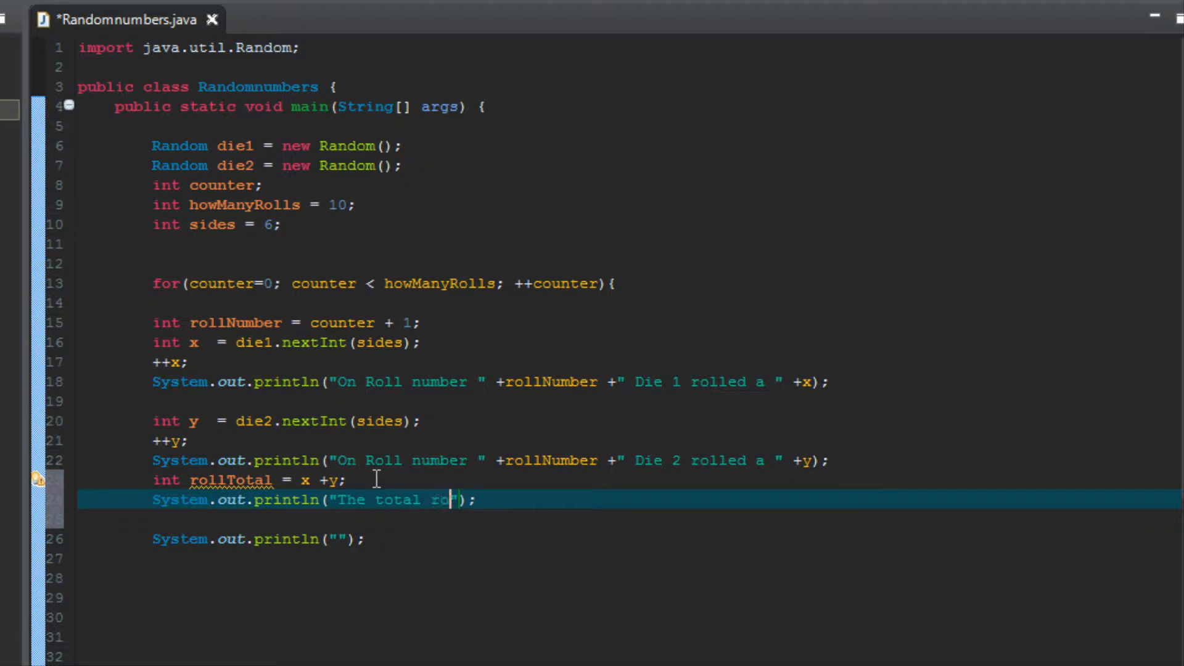
text(lled is:)
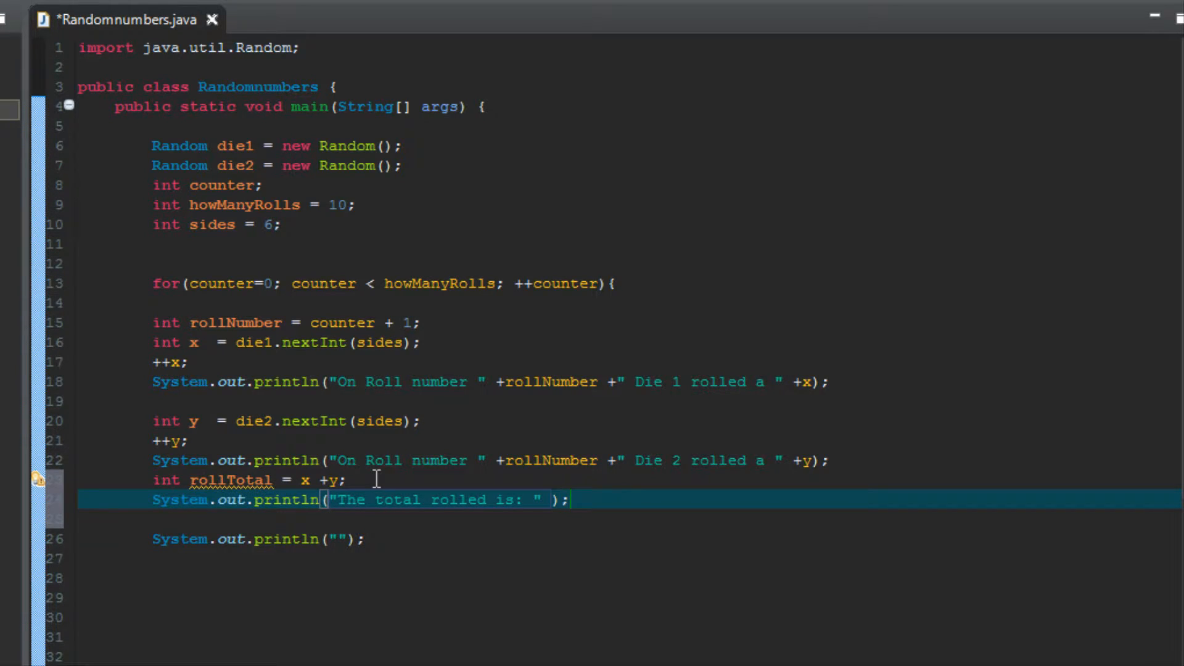
text(+)
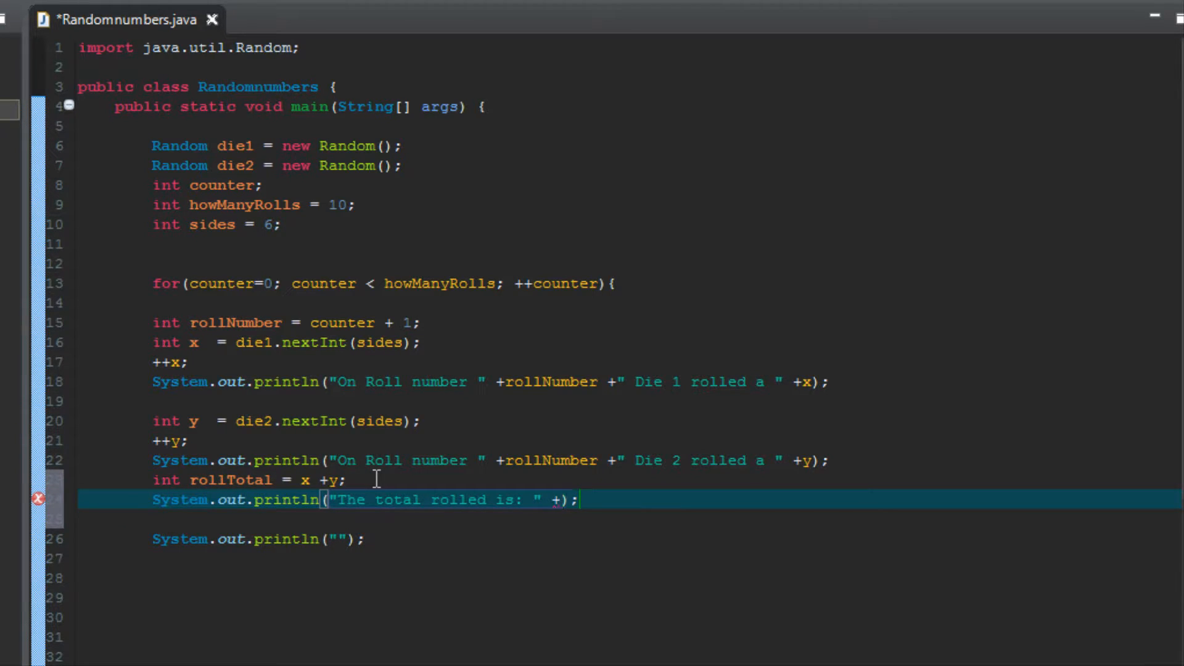
text(rollTot)
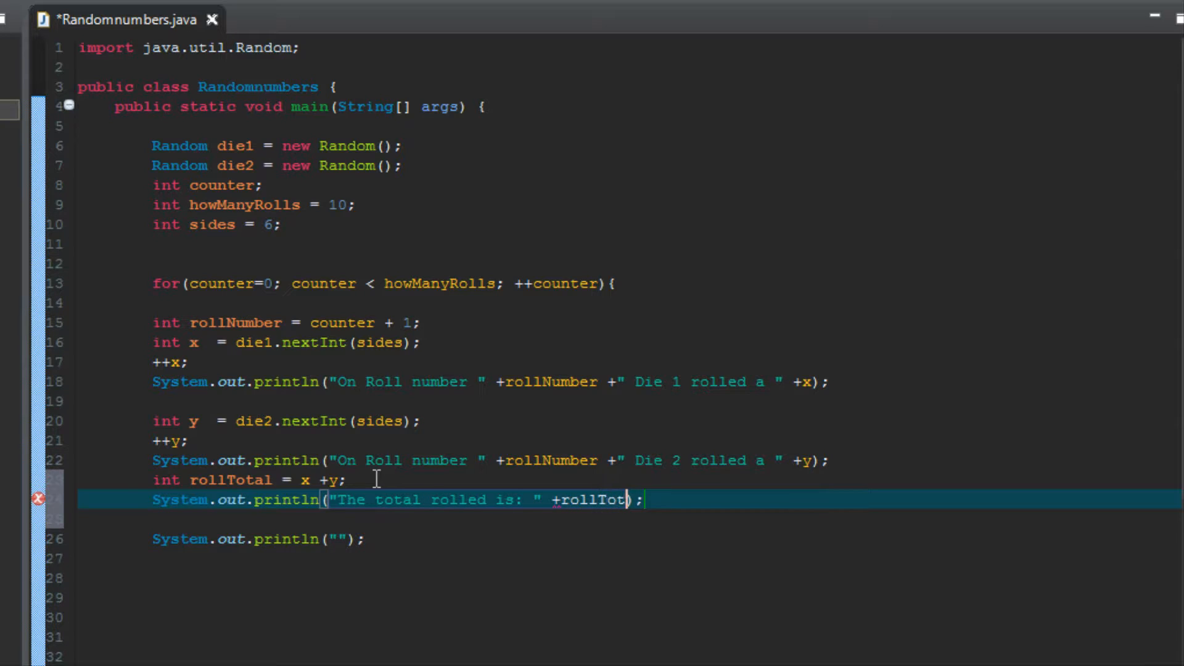
text(al)
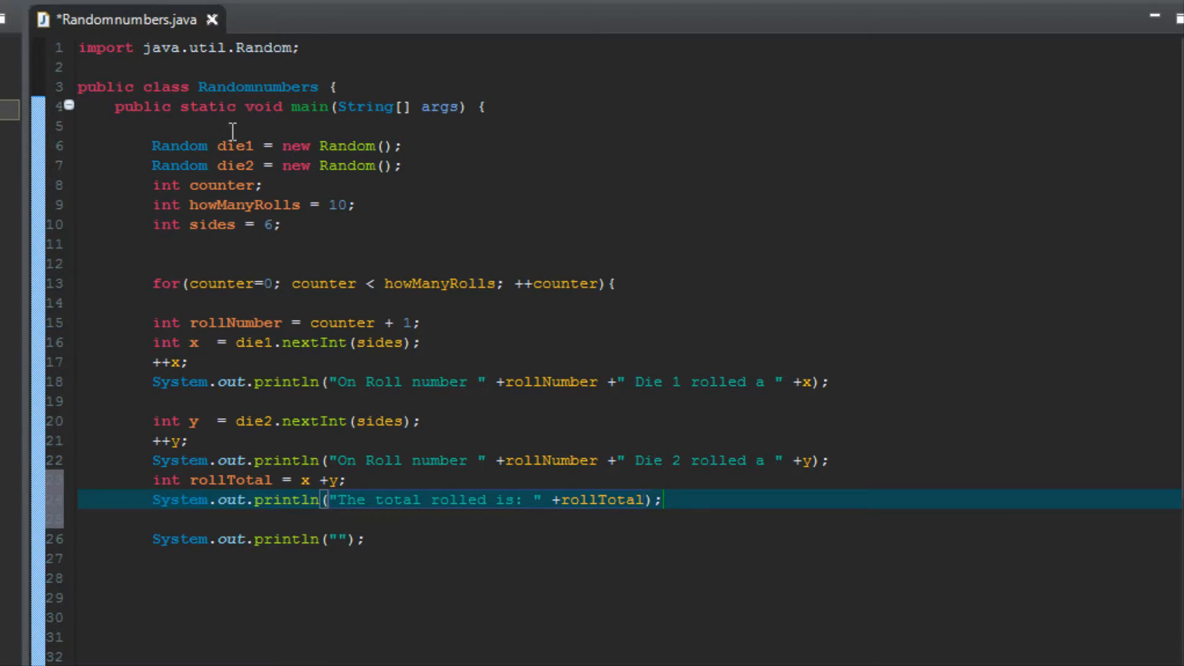
mouse_move(334, 205)
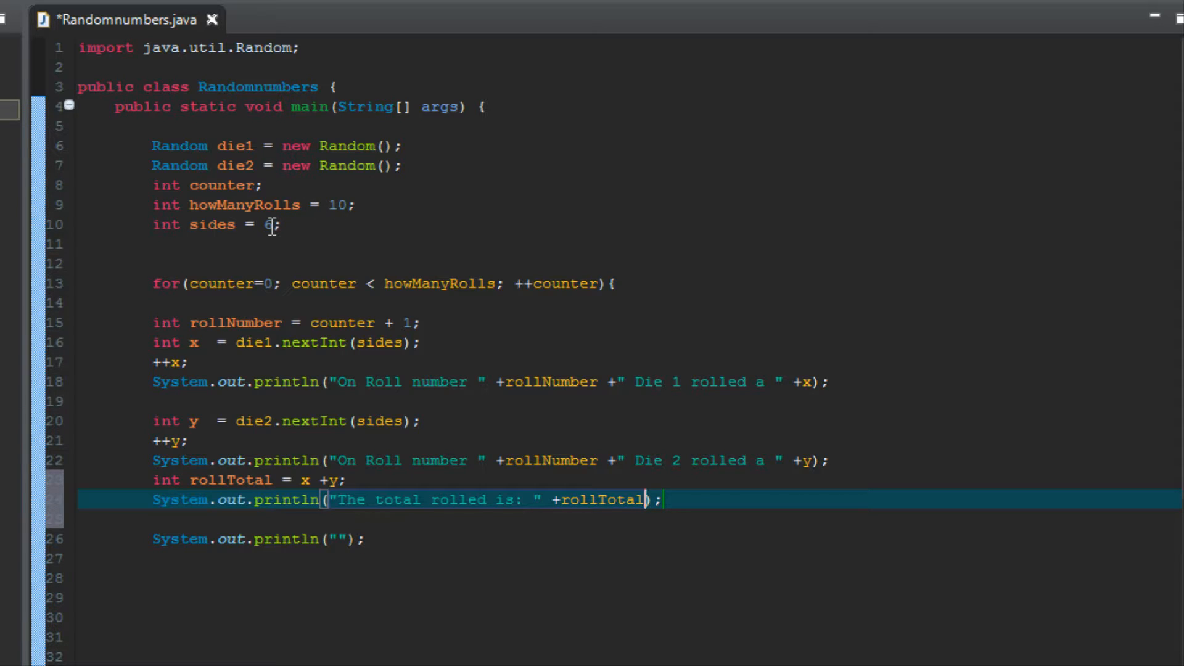
mouse_move(377, 342)
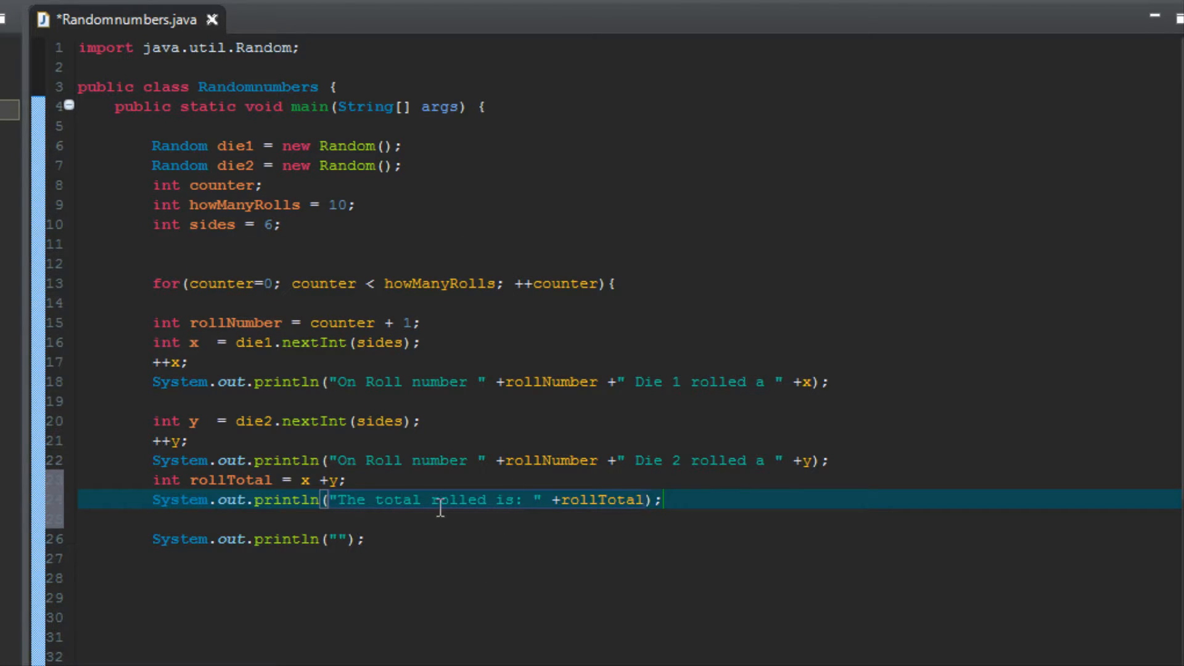
mouse_move(335, 230)
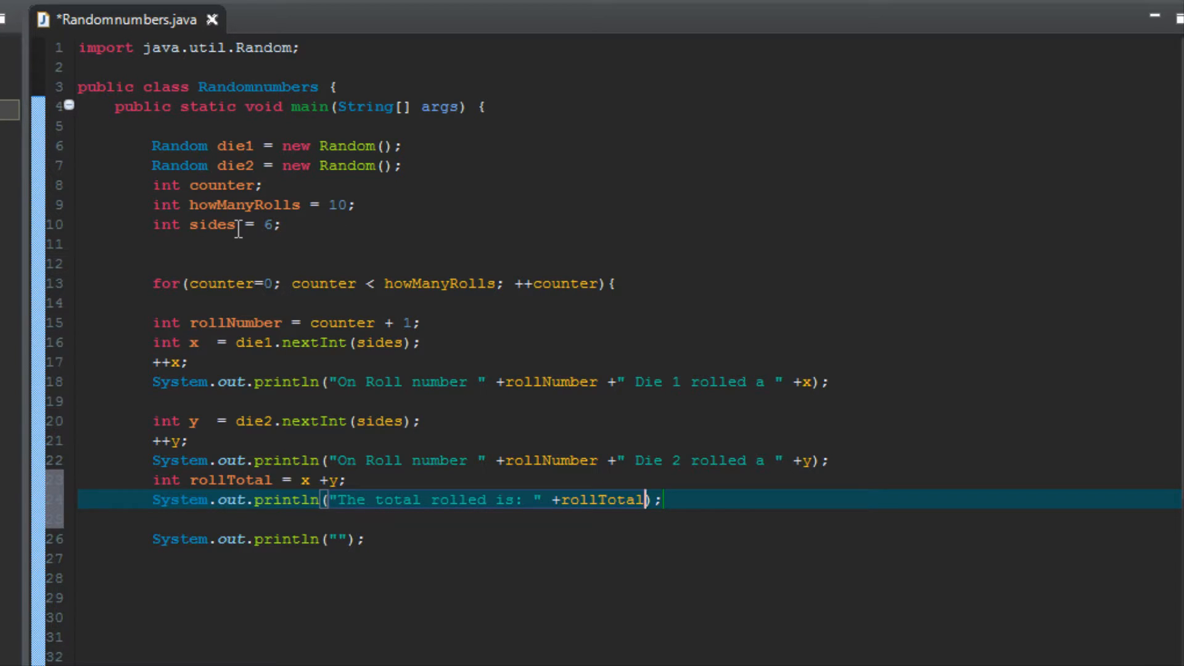
mouse_move(295, 247)
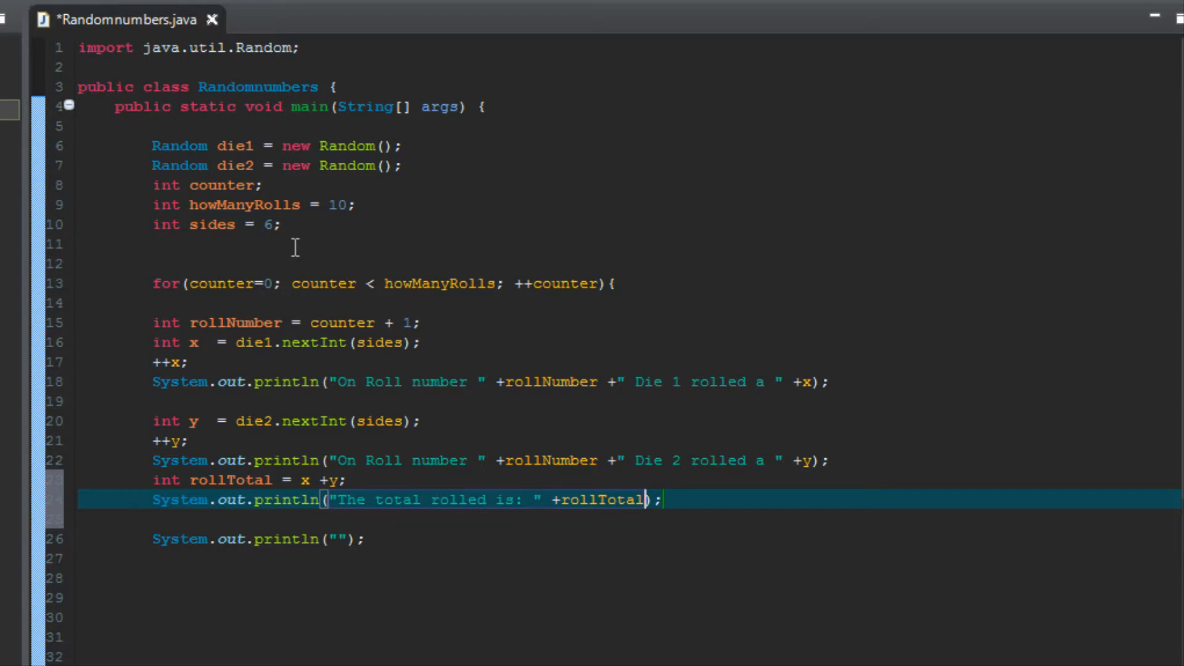
mouse_move(219, 224)
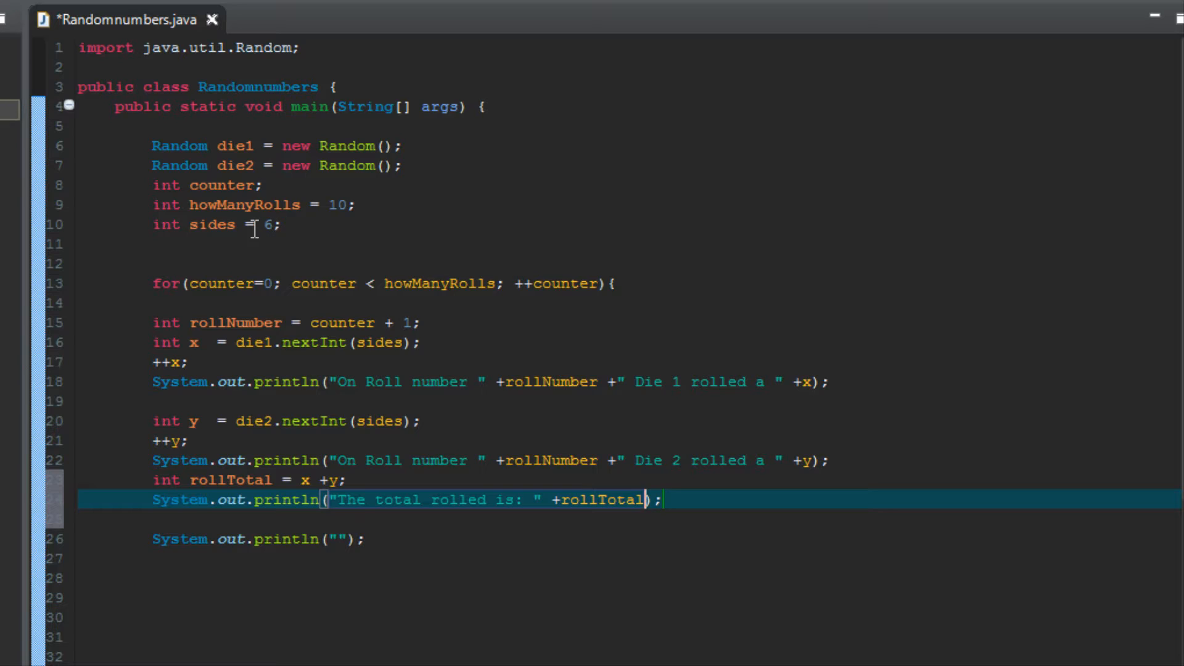
mouse_move(358, 226)
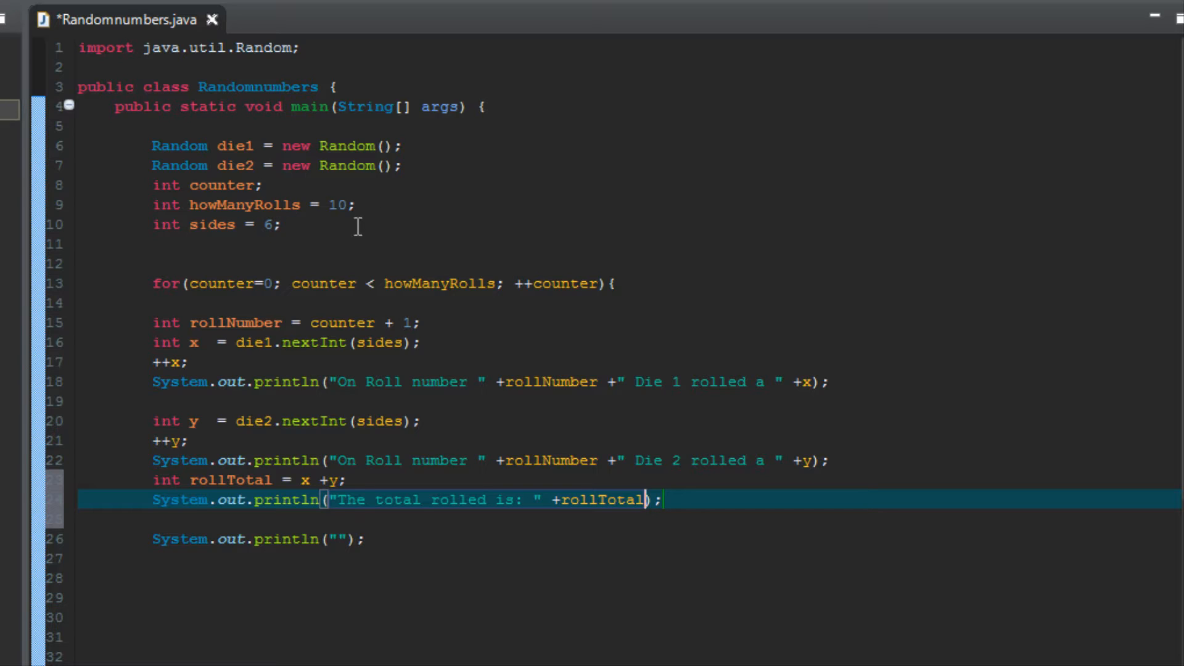
mouse_move(225, 245)
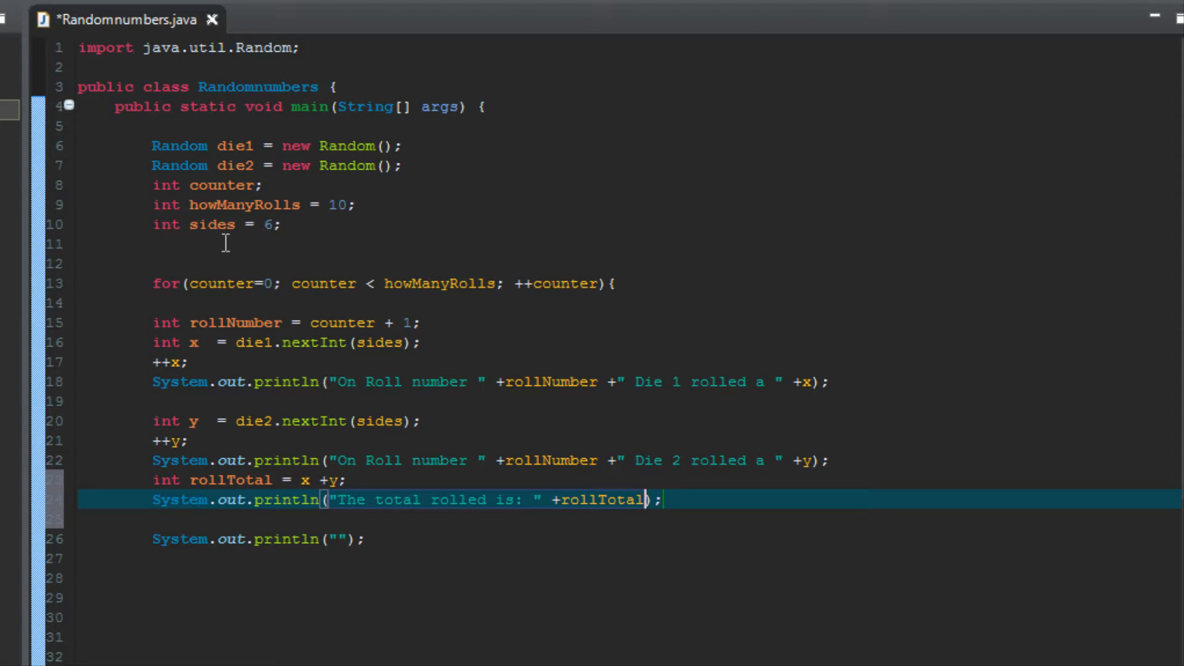
mouse_move(364, 377)
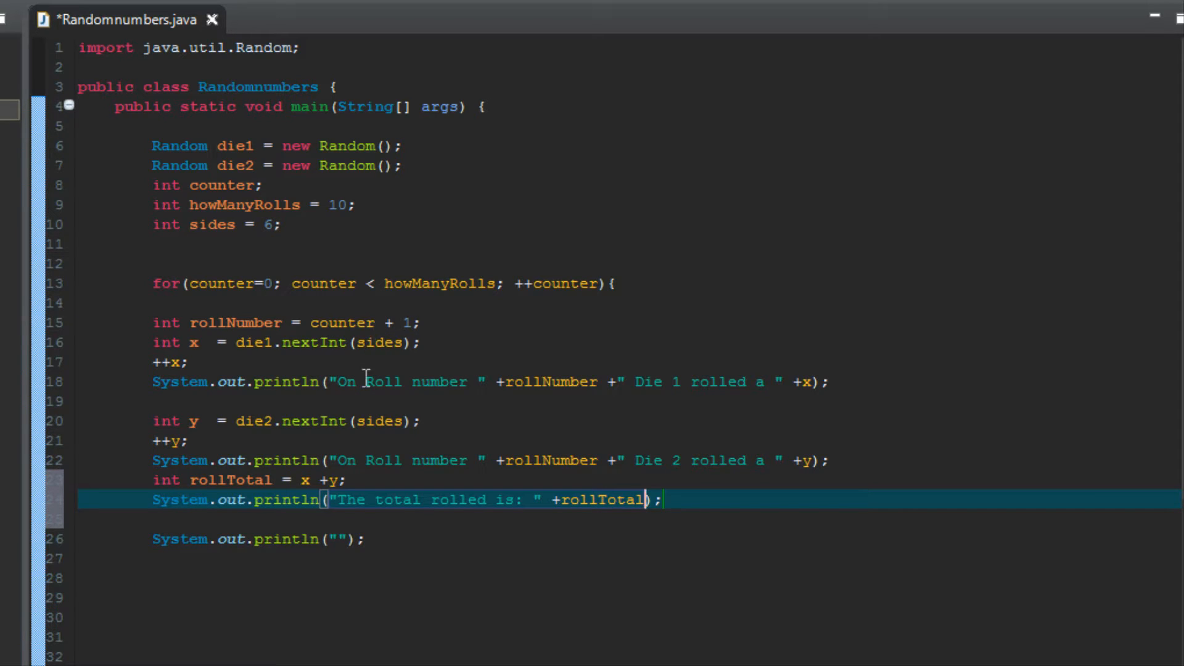
mouse_move(373, 440)
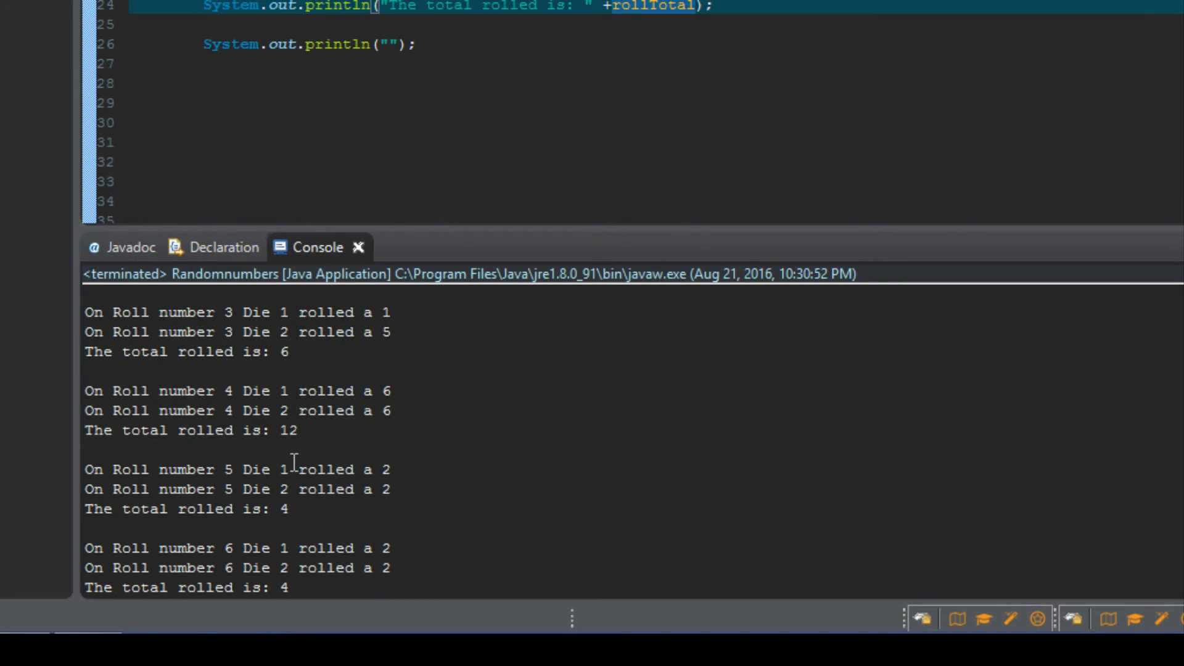
Scroll the Console output to check each roll's dice values and totals
scroll(up, 3)
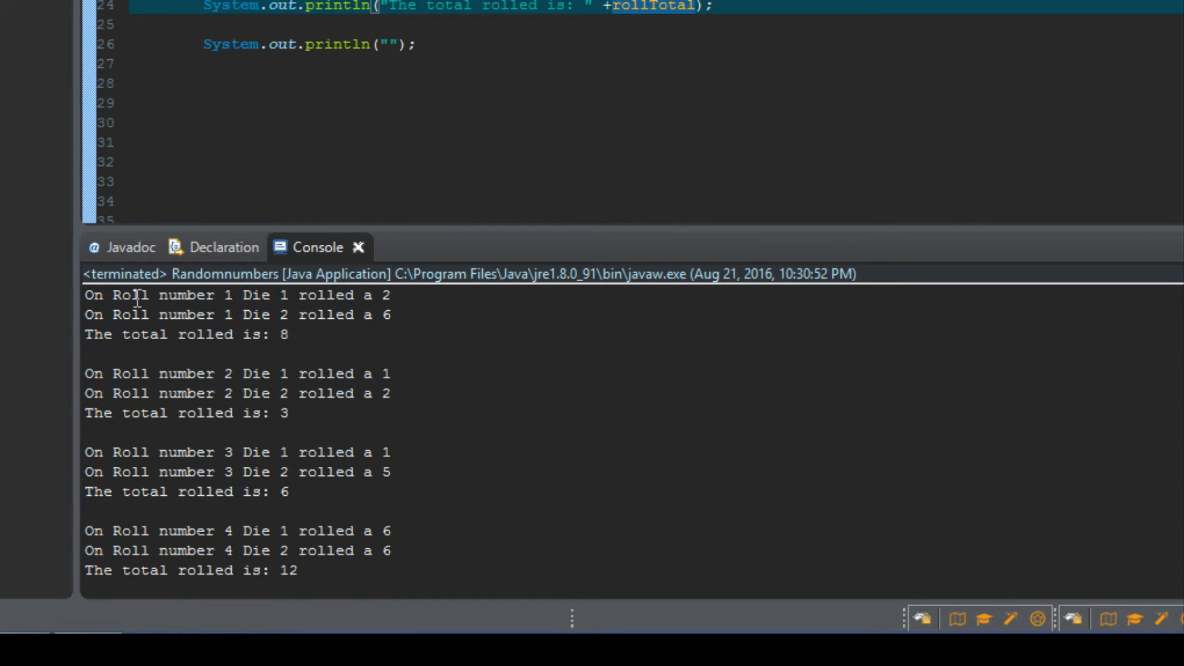
mouse_move(362, 295)
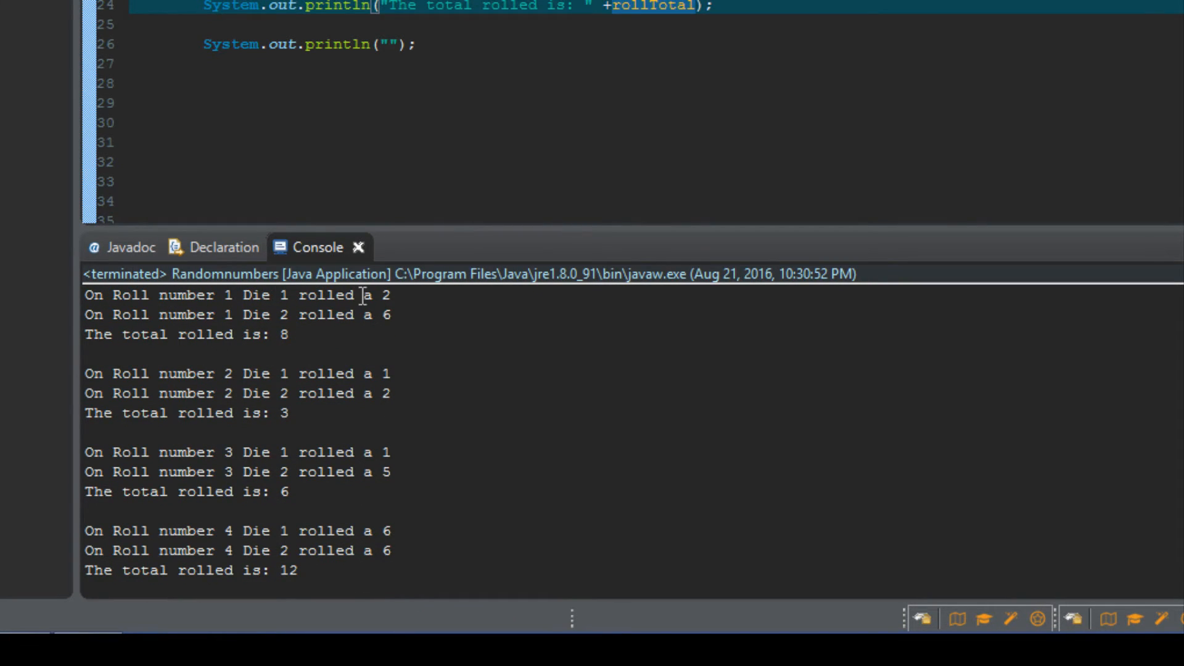
mouse_move(212, 326)
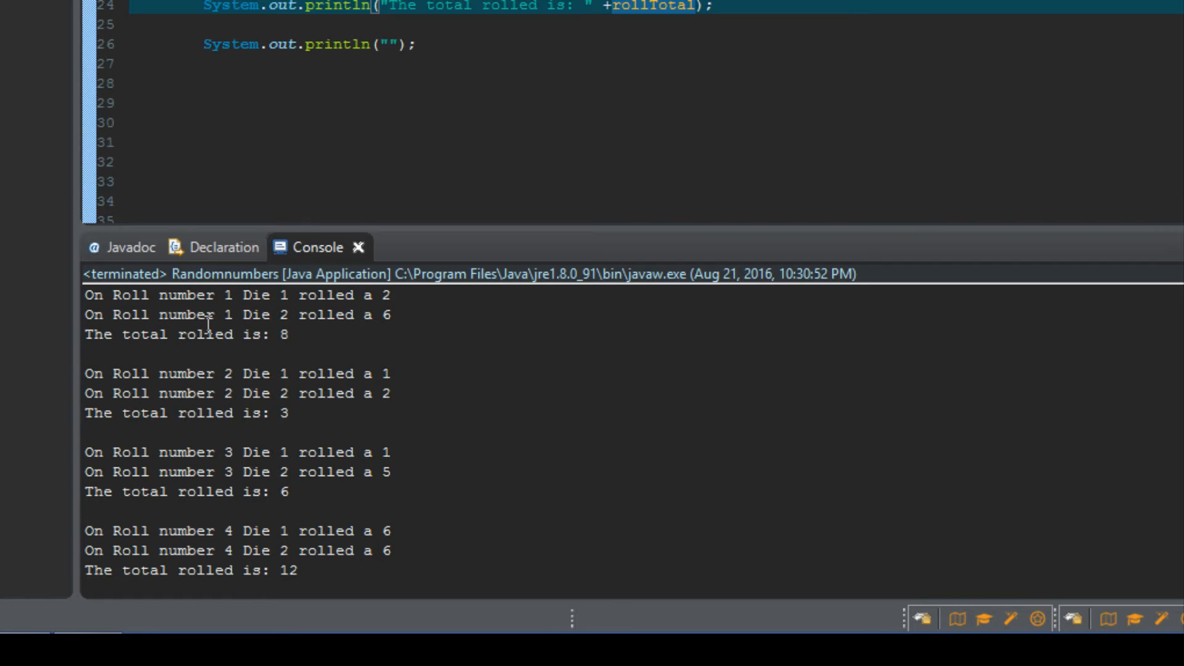
mouse_move(270, 314)
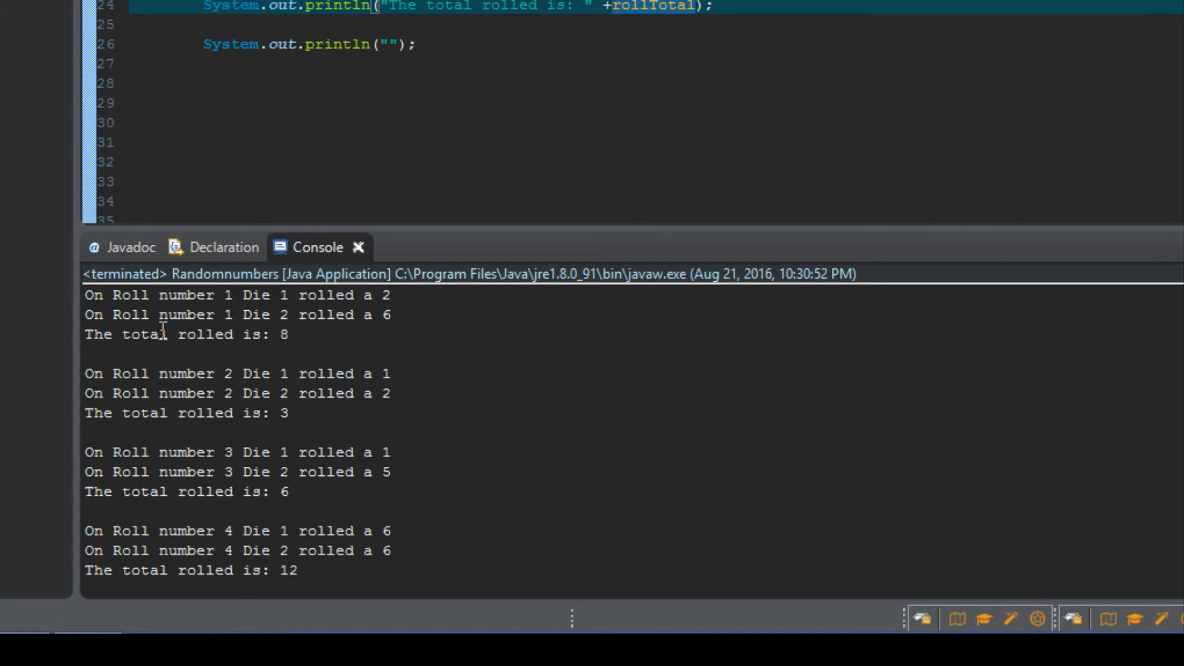
mouse_move(310, 346)
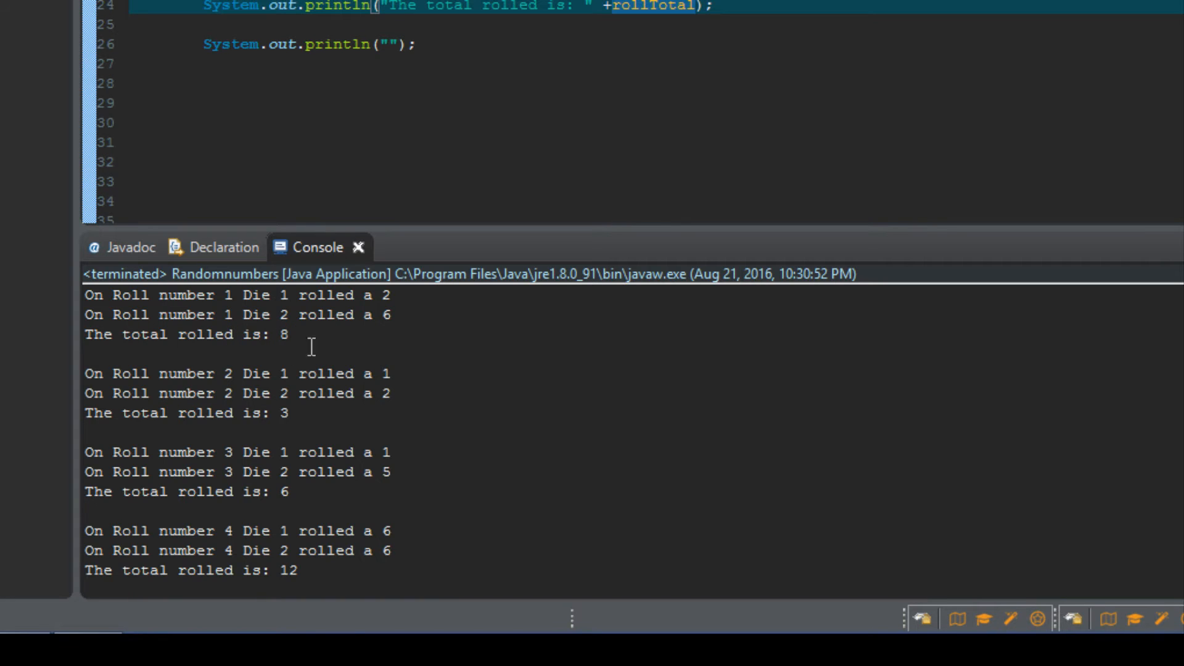
scroll(down, 3)
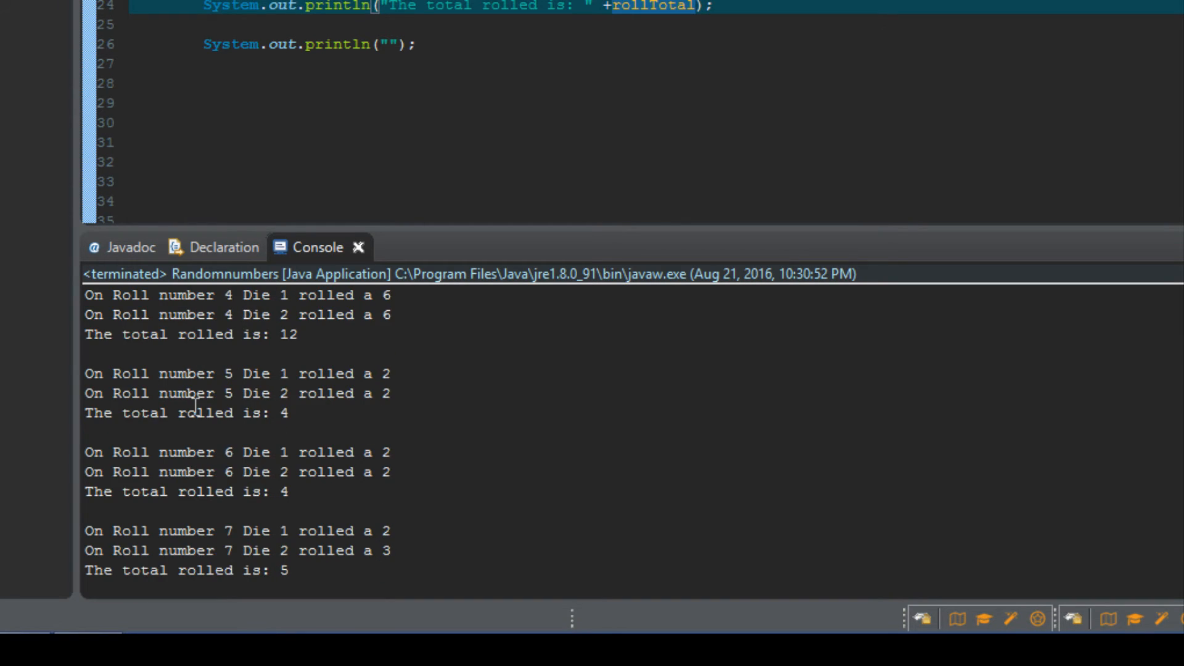
scroll(up, 3)
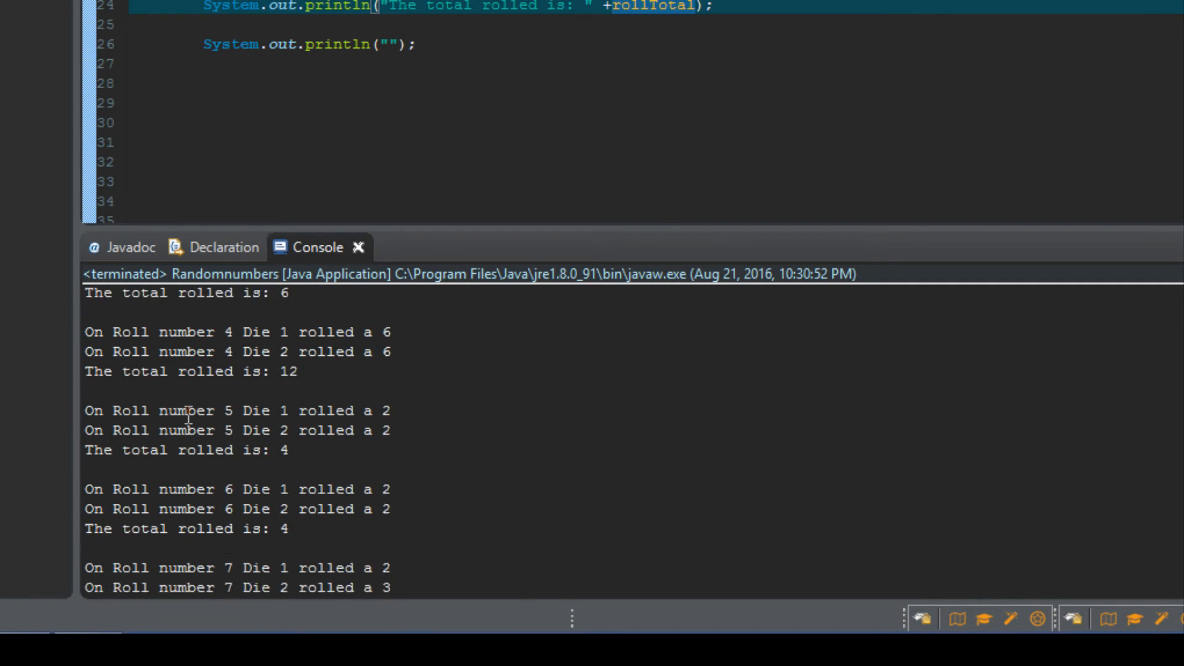
scroll(up, 3)
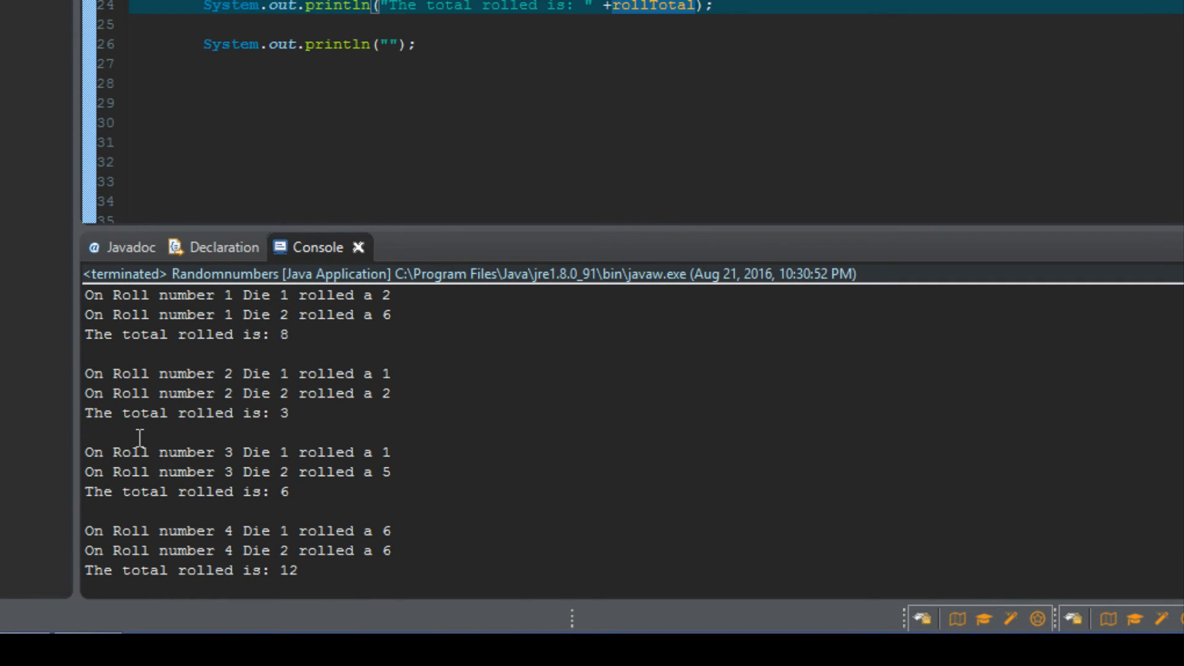
click(289, 335)
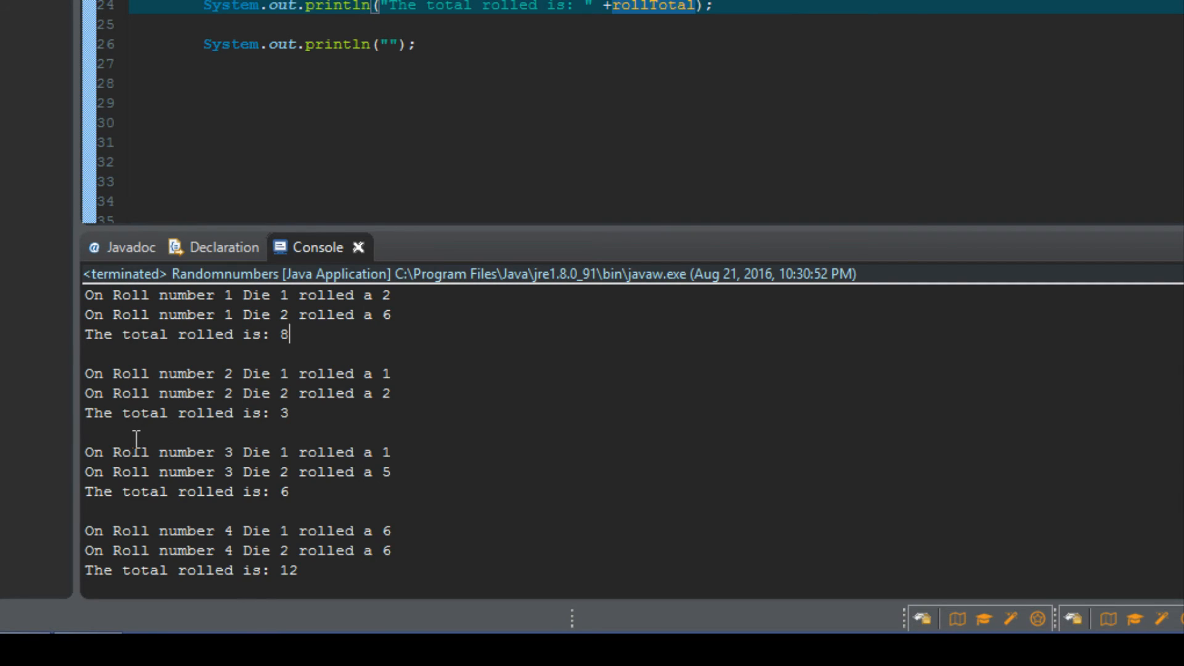
mouse_move(117, 452)
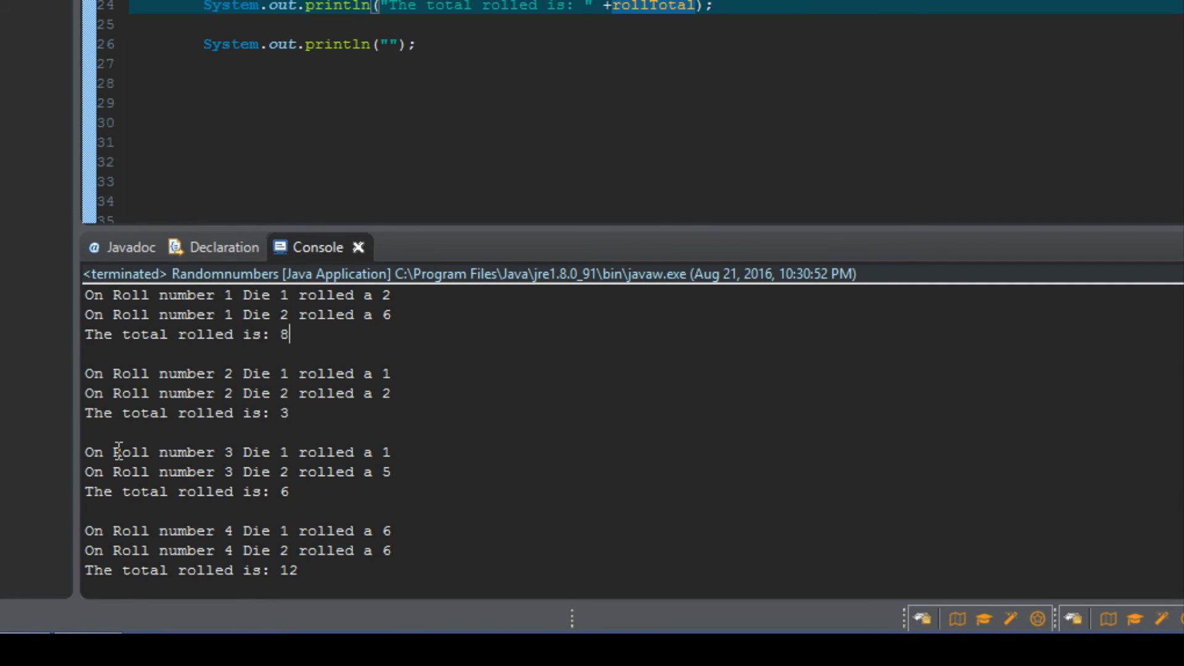
mouse_move(112, 431)
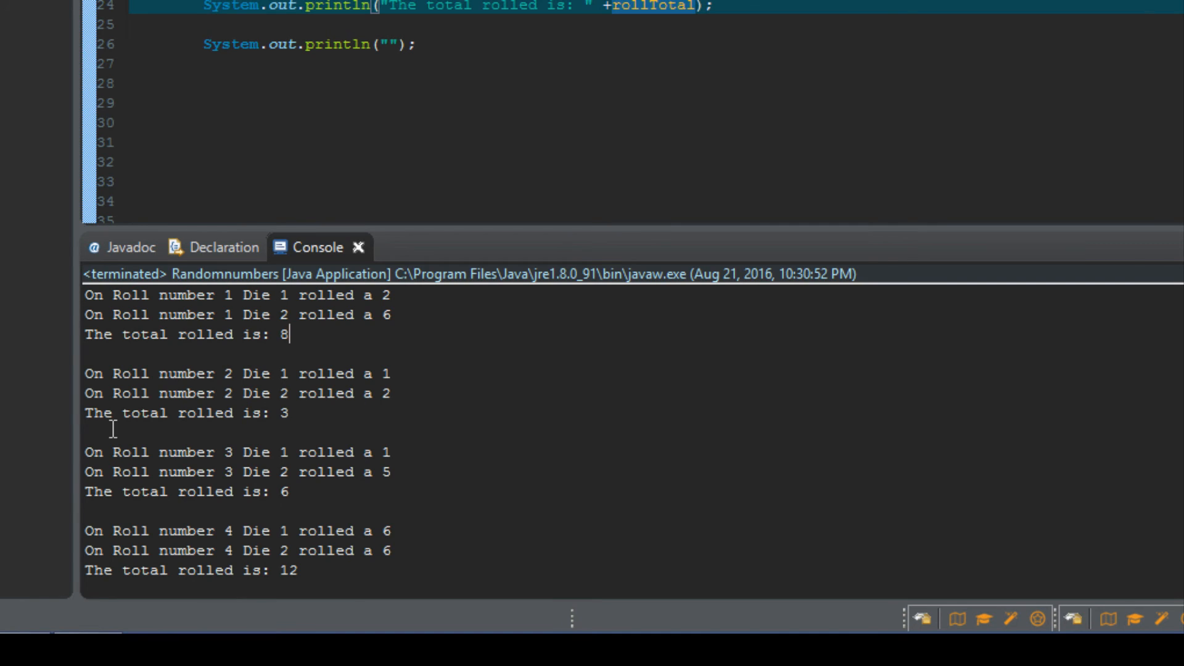